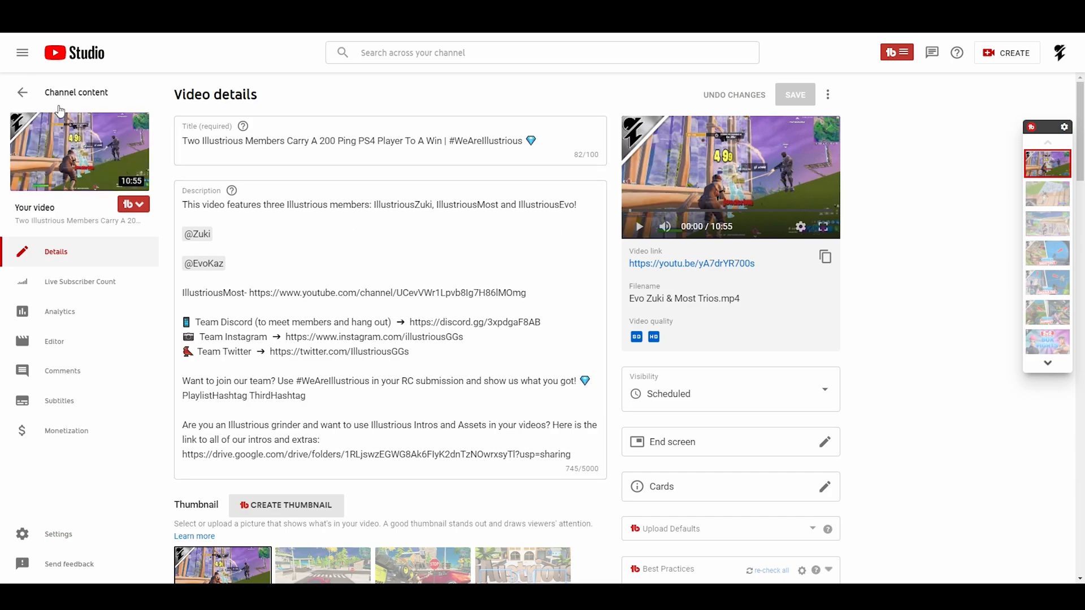
Return to the channel's uploads list and browse down through the videos
left_click(22, 92)
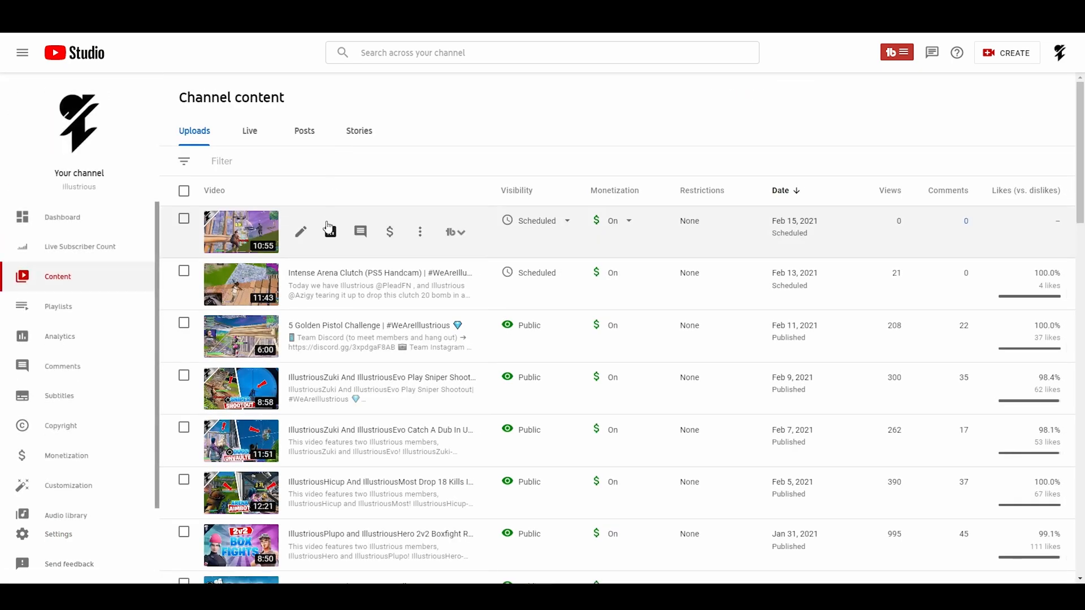
scroll("down", 3)
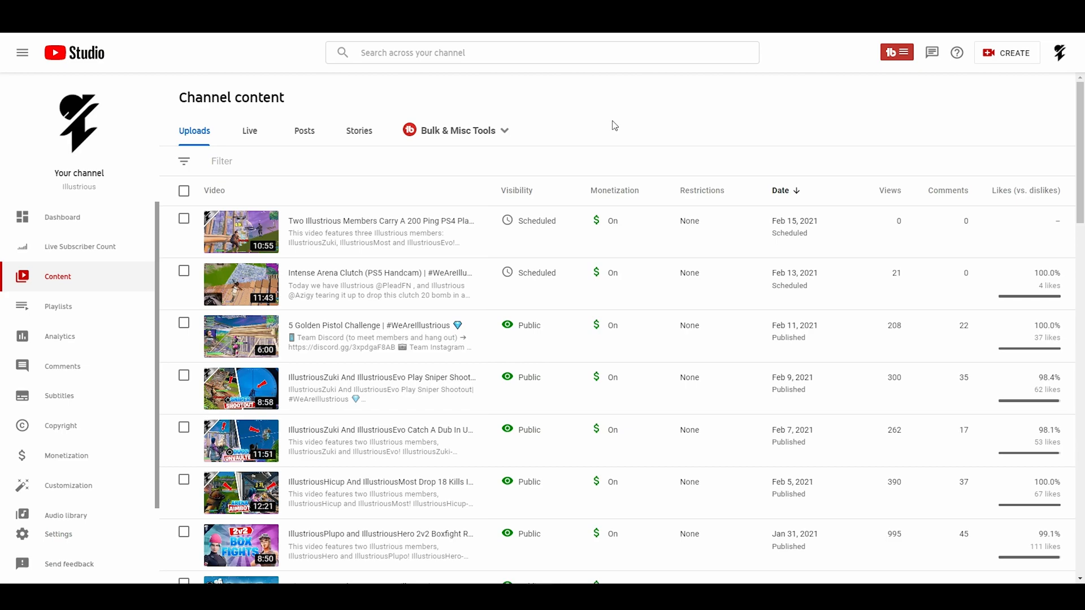
scroll("down", 3)
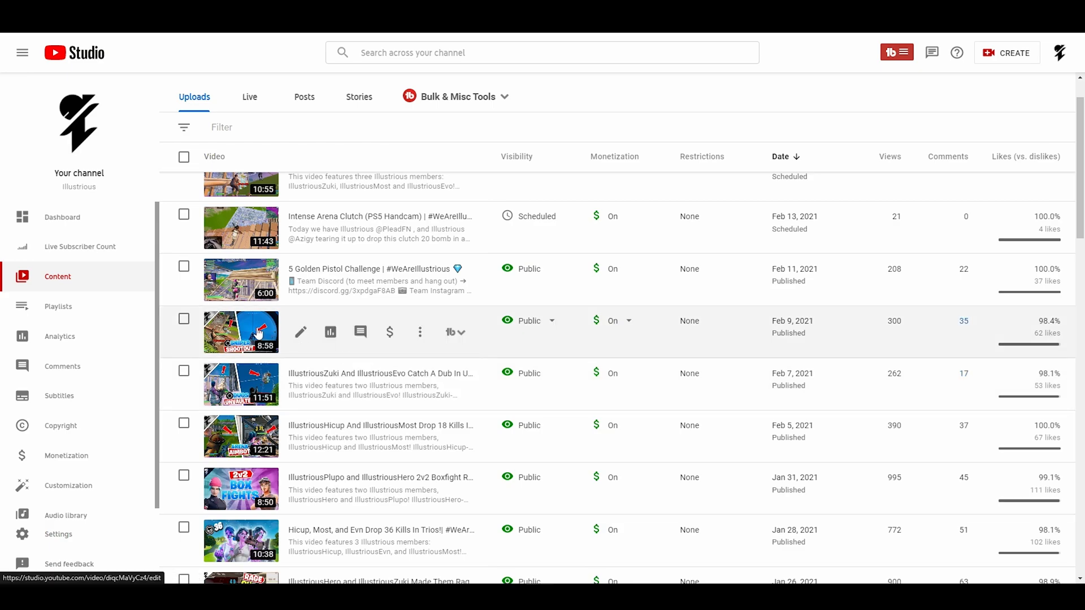
mouse_move(263, 354)
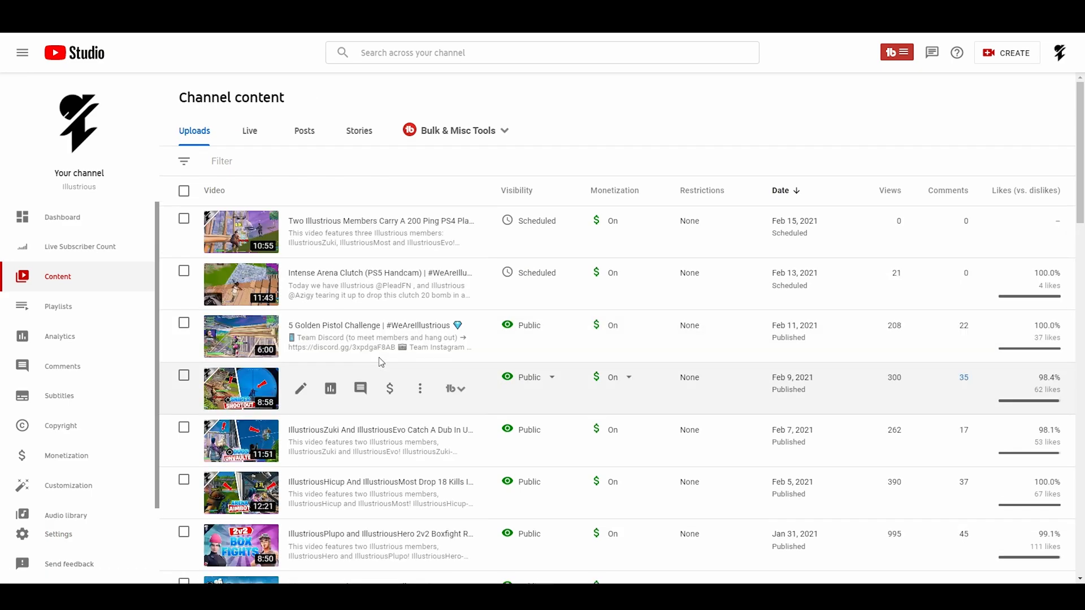
mouse_move(338, 373)
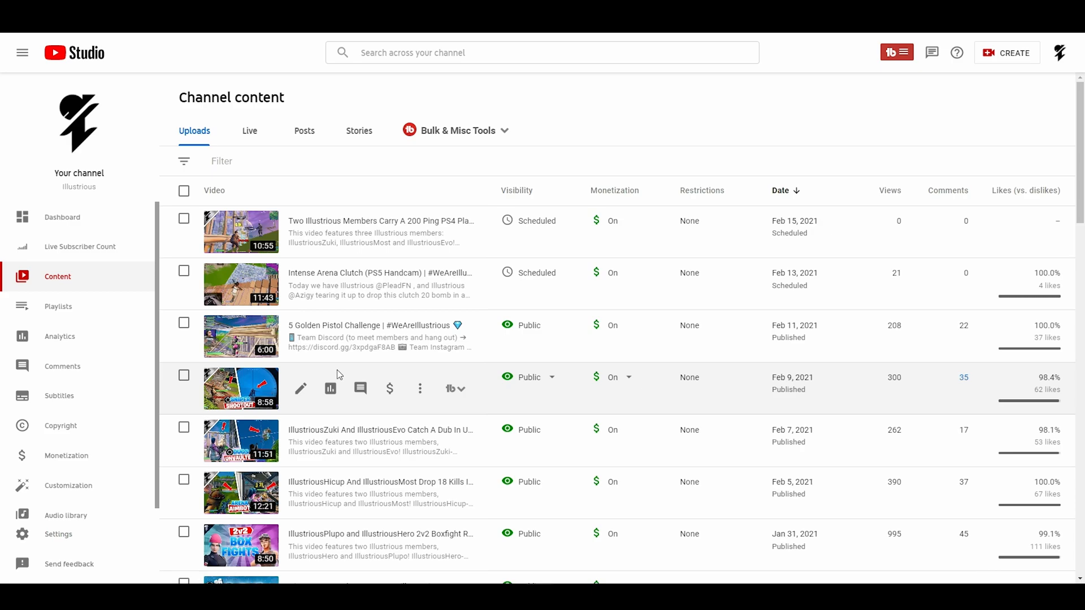
scroll("down", 3)
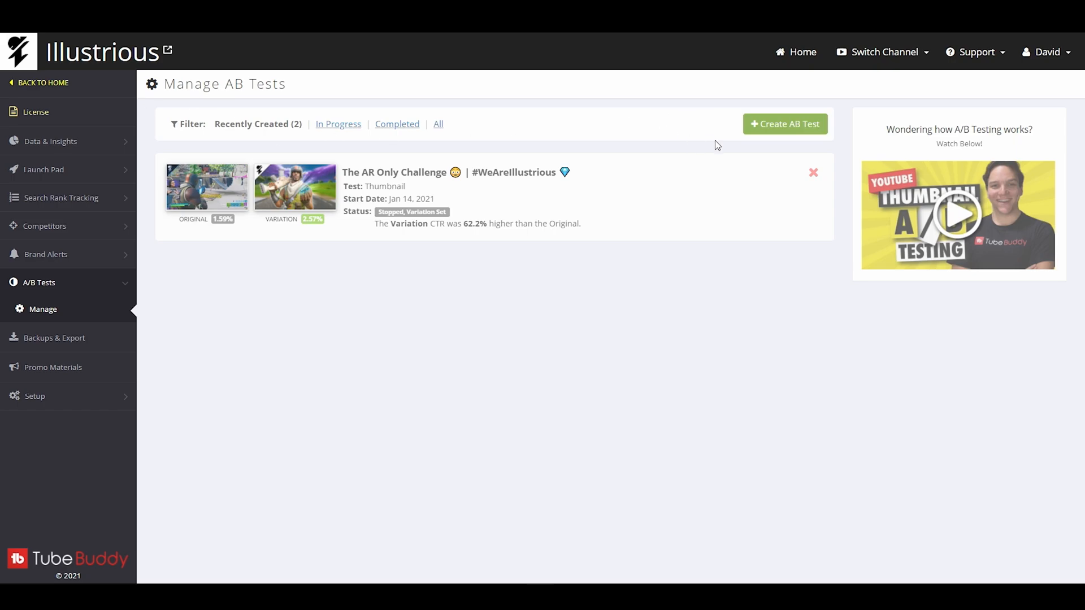
From TubeBuddy Home, open the Illustrious channel's A/B Tests and choose Create AB Test
left_click(42, 82)
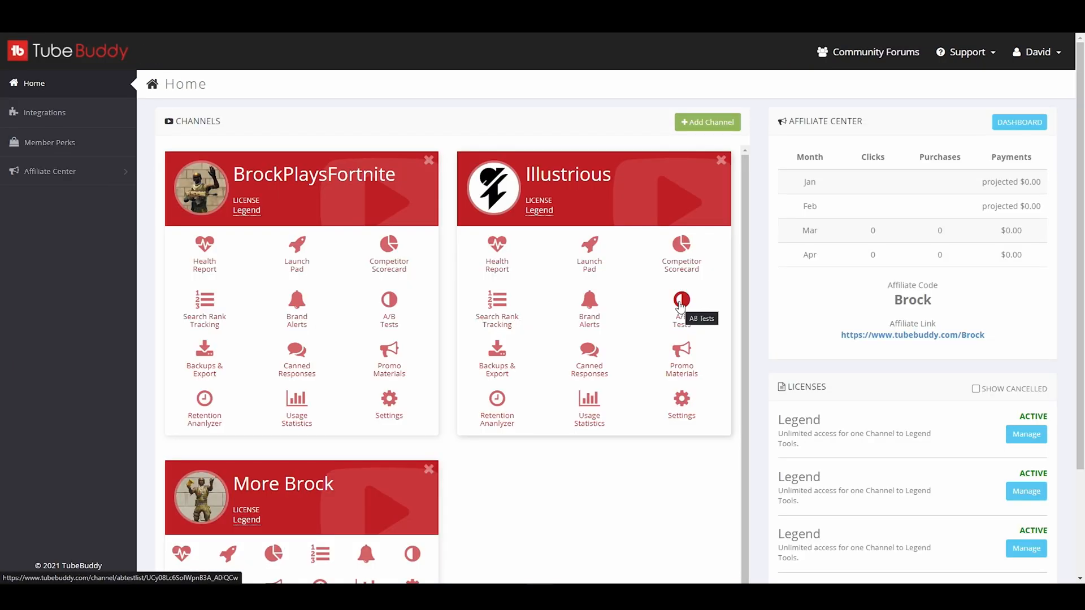
left_click(682, 302)
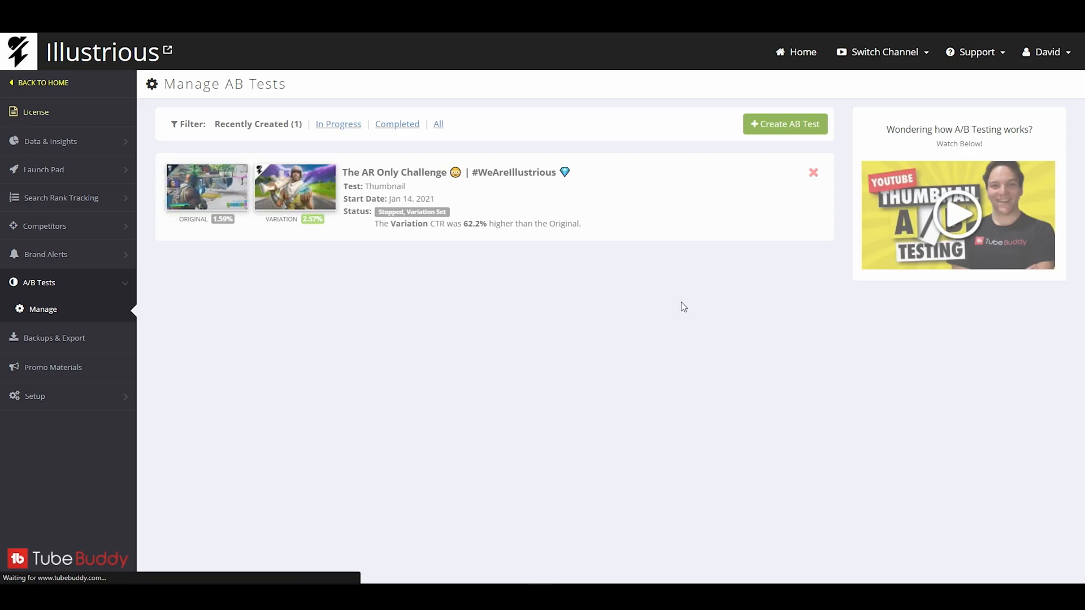
left_click(785, 124)
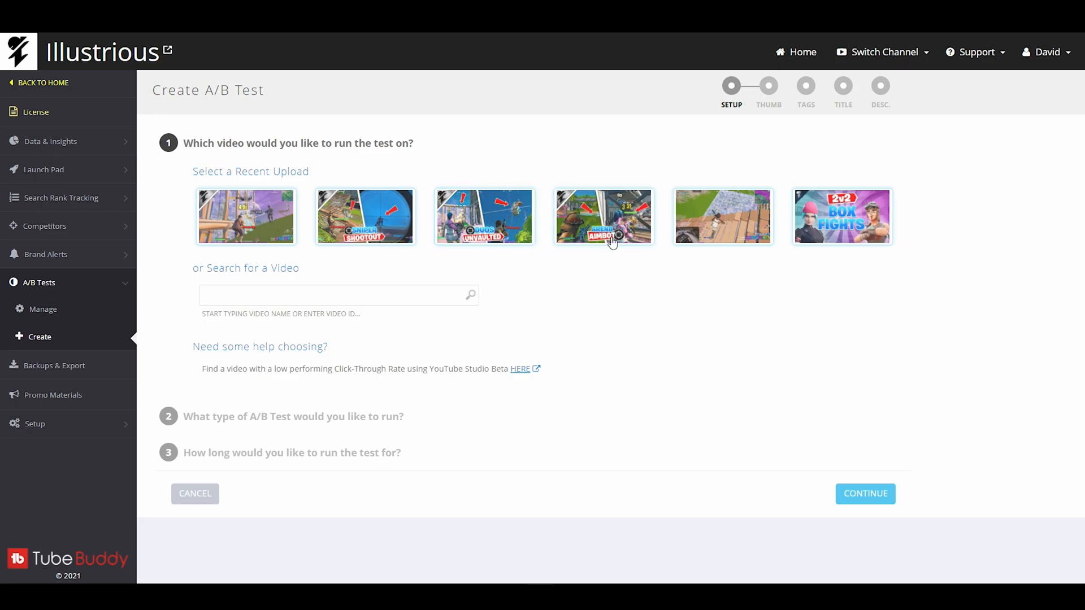
Pick the Arena Aimbot recent upload and select the Metadata Test type
left_click(605, 216)
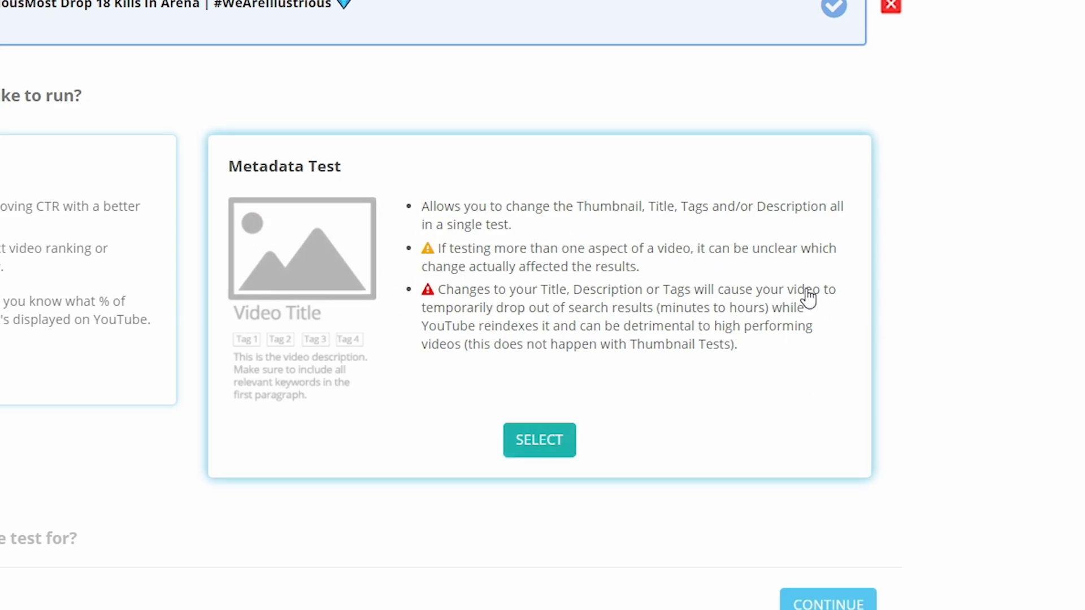
mouse_move(762, 274)
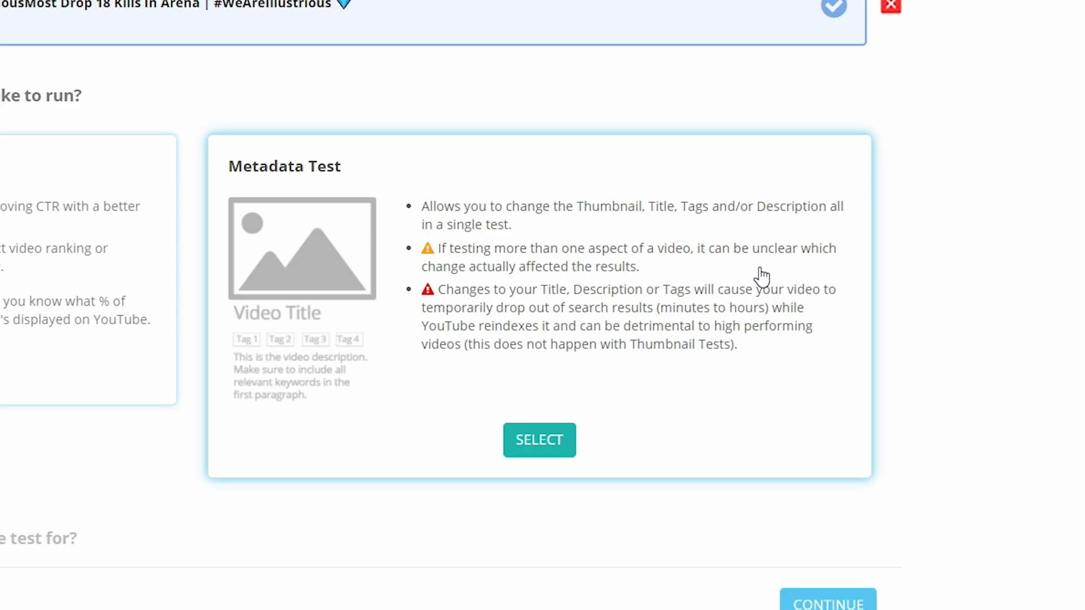
left_click(539, 440)
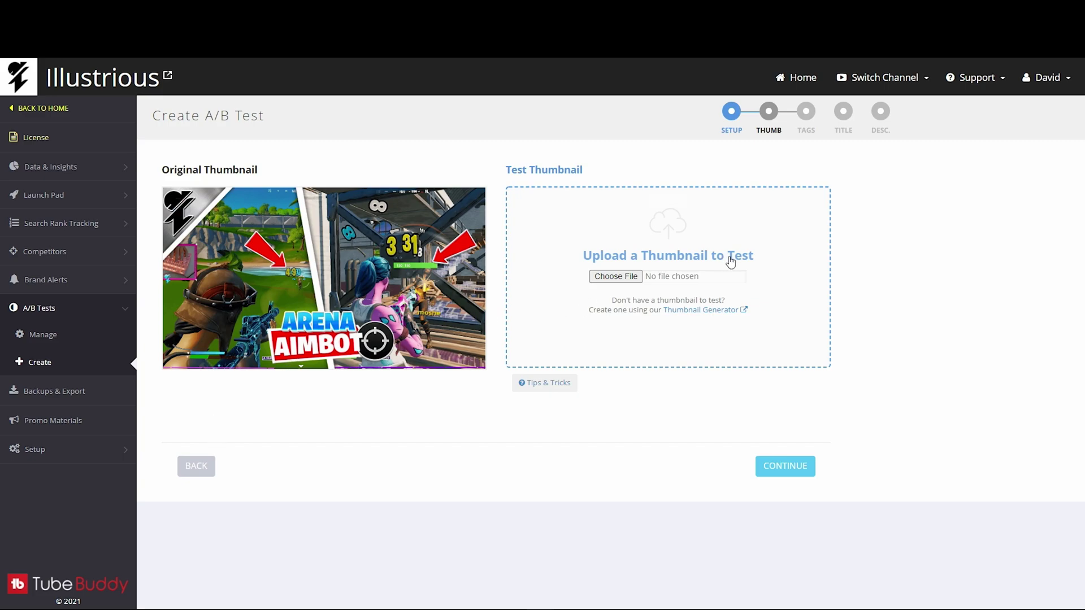
mouse_move(373, 264)
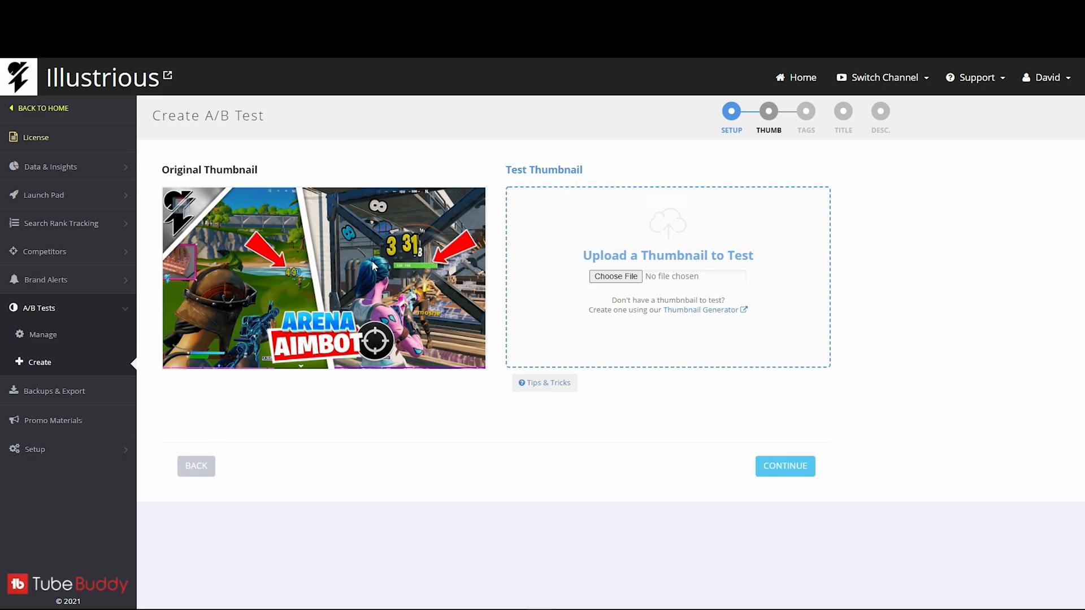
mouse_move(369, 258)
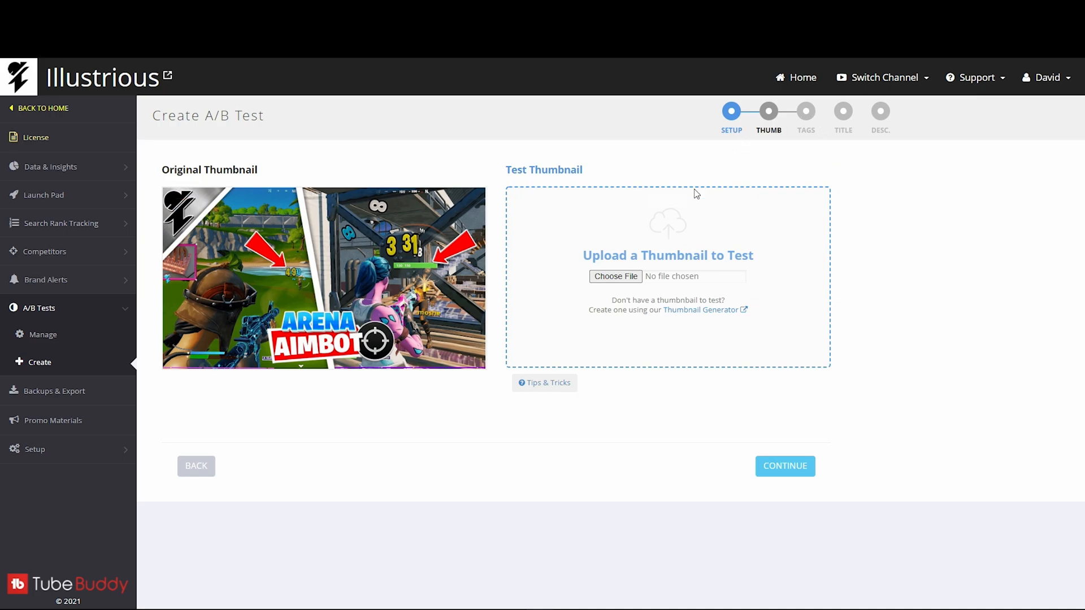
mouse_move(678, 246)
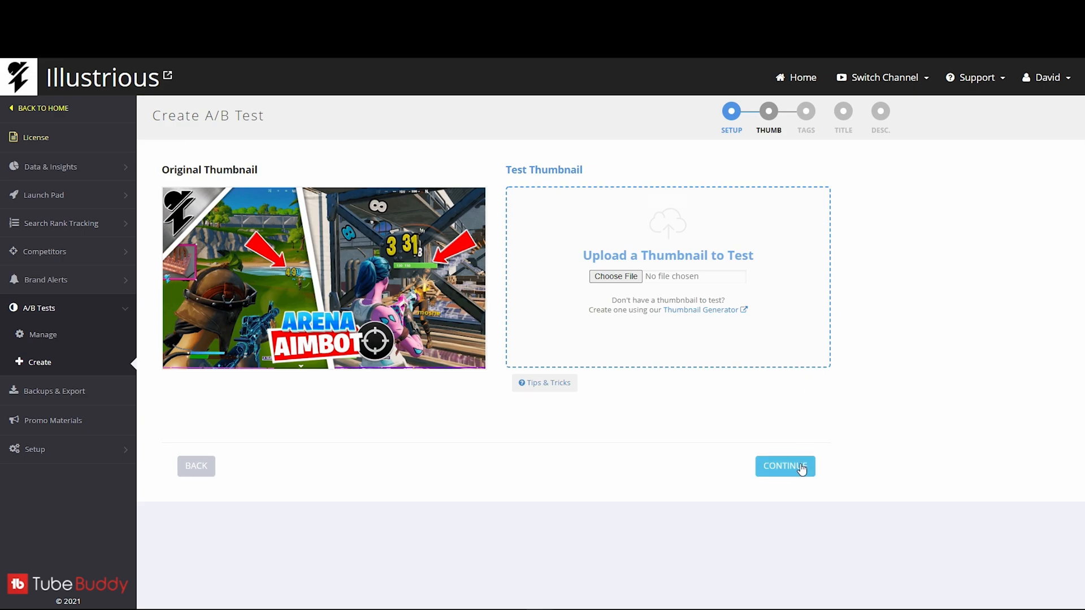
mouse_move(784, 457)
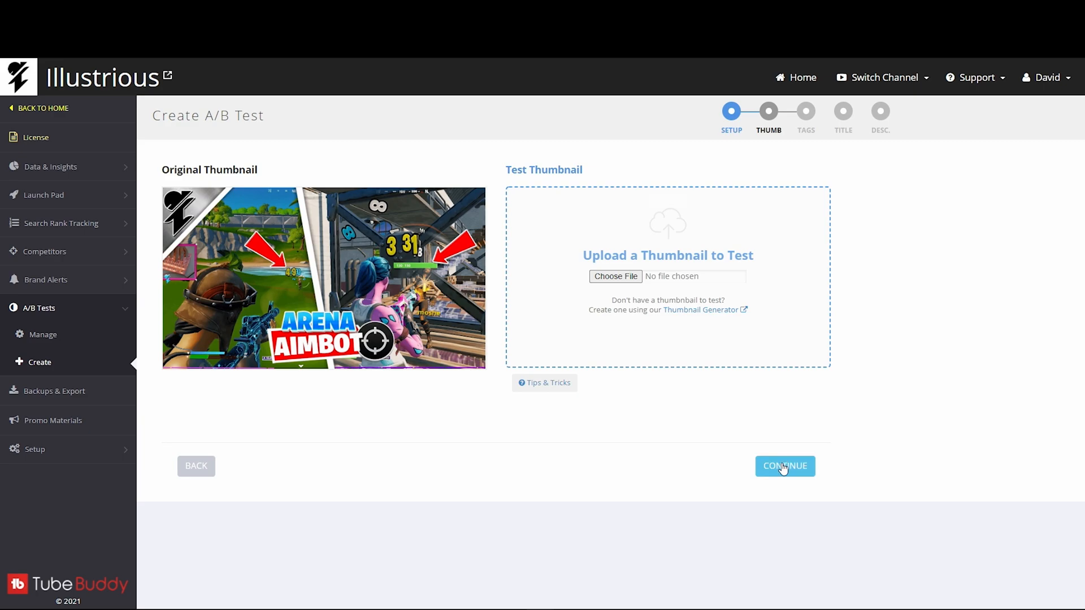
mouse_move(781, 472)
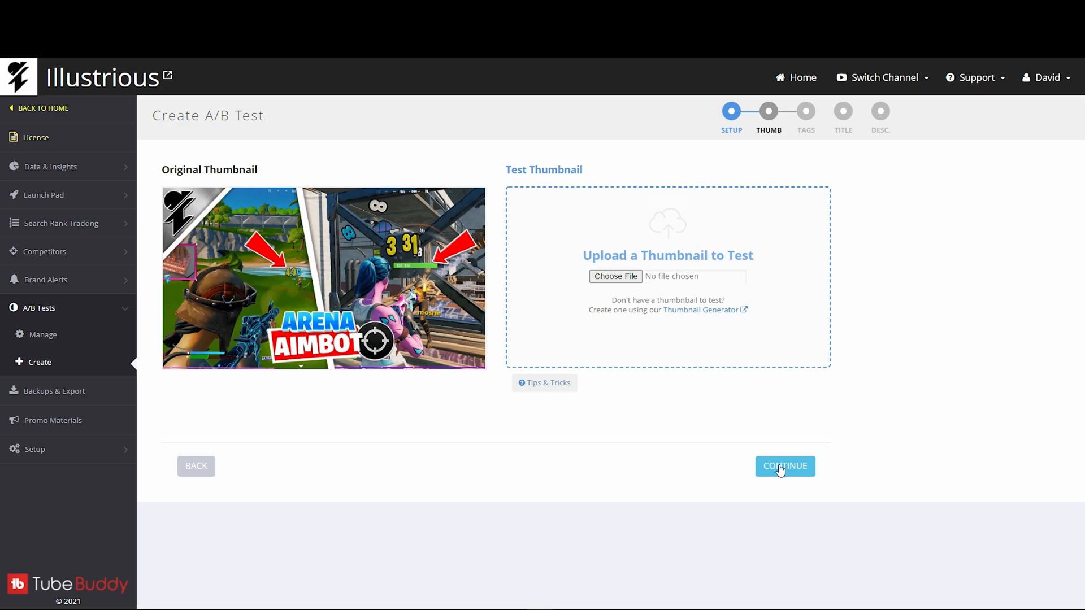
mouse_move(778, 470)
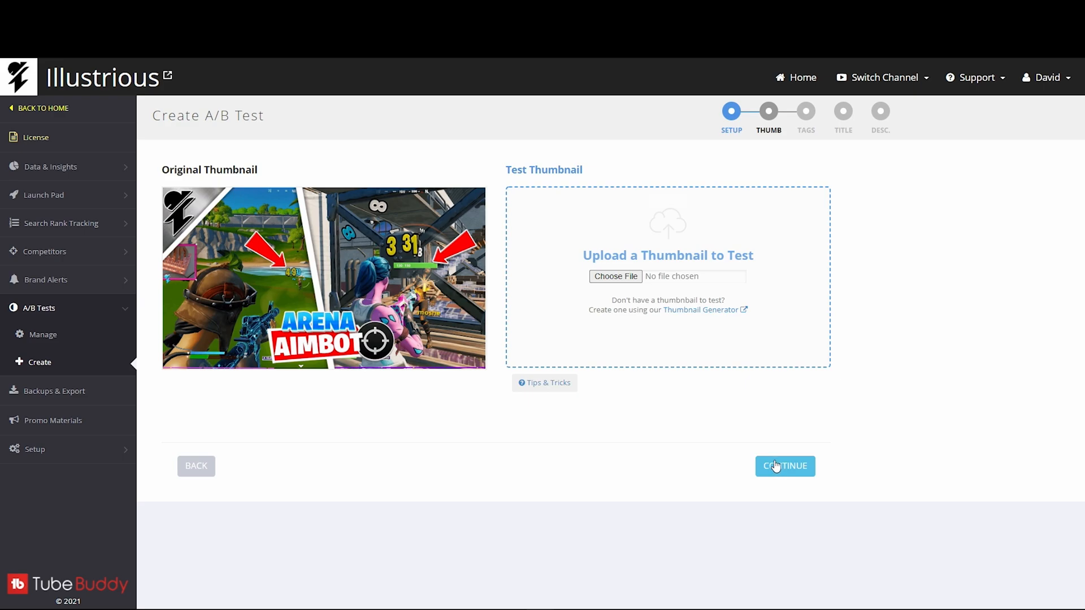
Continue past the Test Thumbnail step without uploading an image
left_click(785, 467)
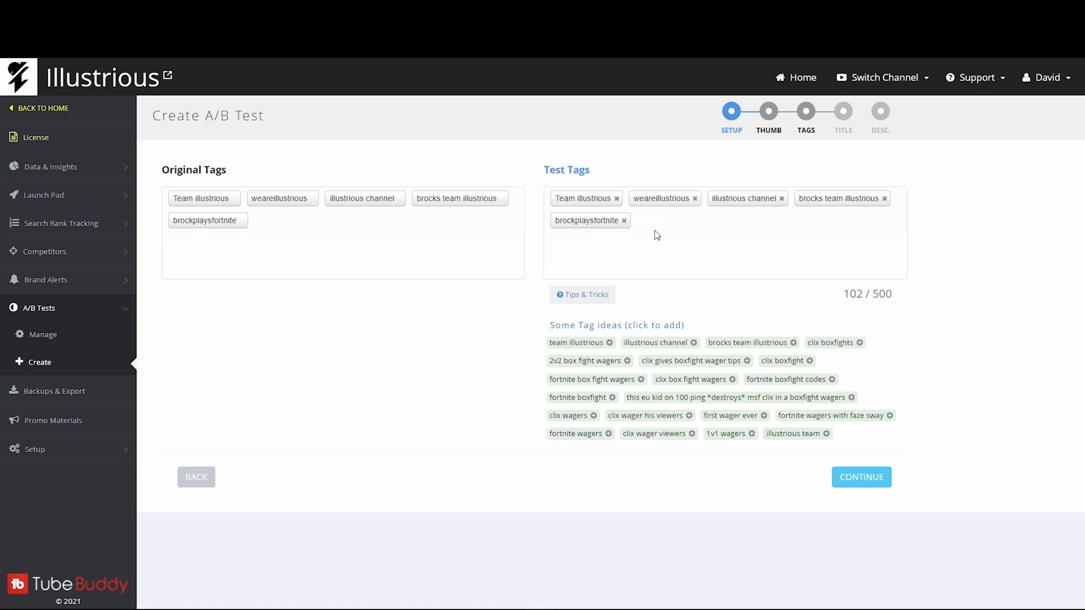
mouse_move(346, 251)
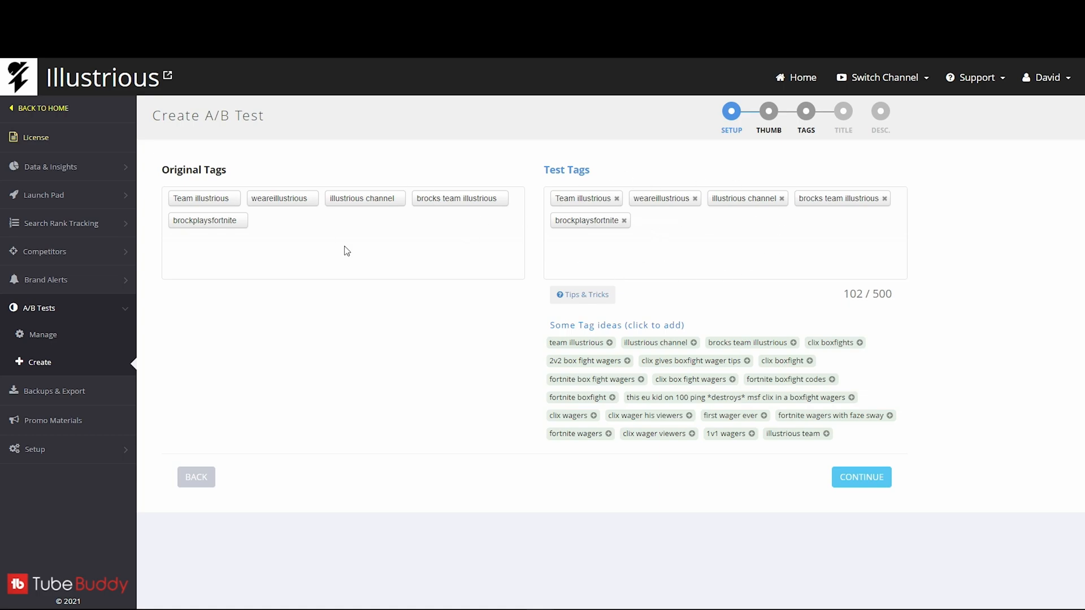
Navigate back to the Create A/B Test page at the Title step
left_click(862, 477)
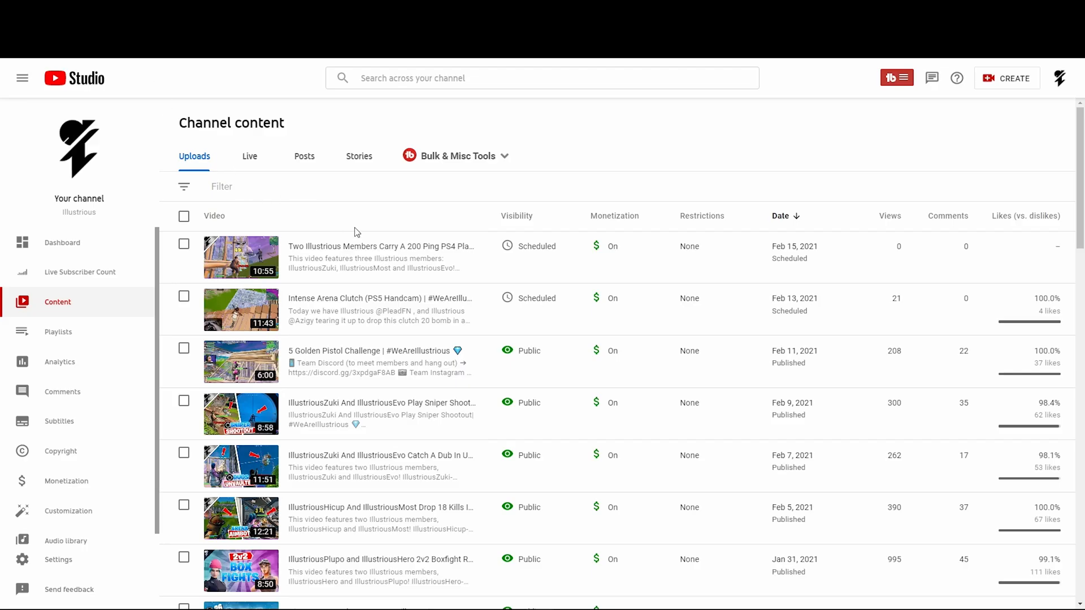
left_click(241, 519)
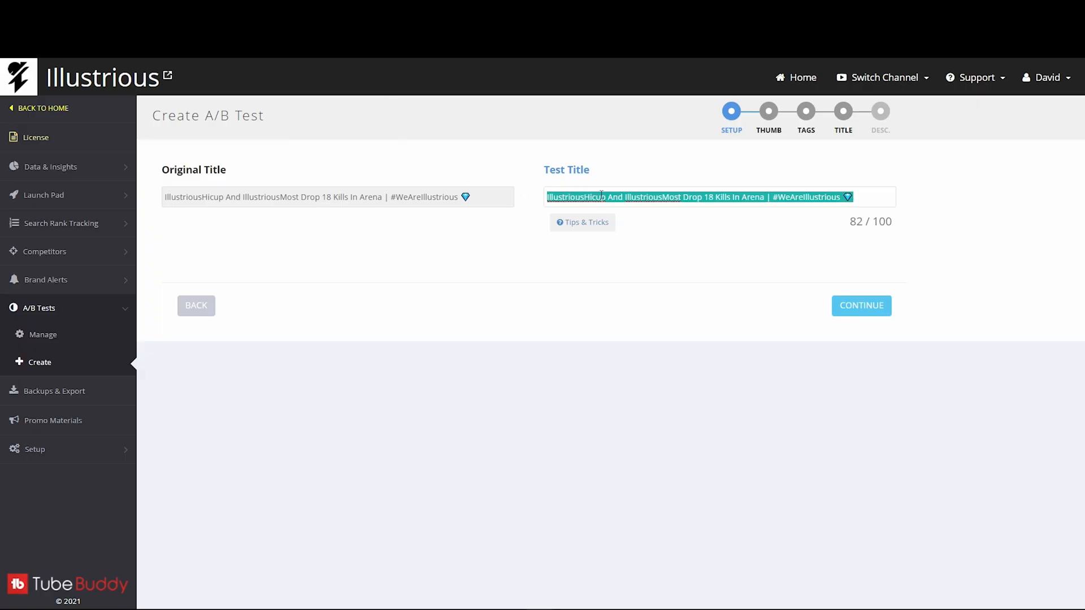
Type the test title 'Illustrious Aimbot in Intense Champion Arena | #WeAreIllustrious', fixing the hashtag typo
type("Illustrious Aim")
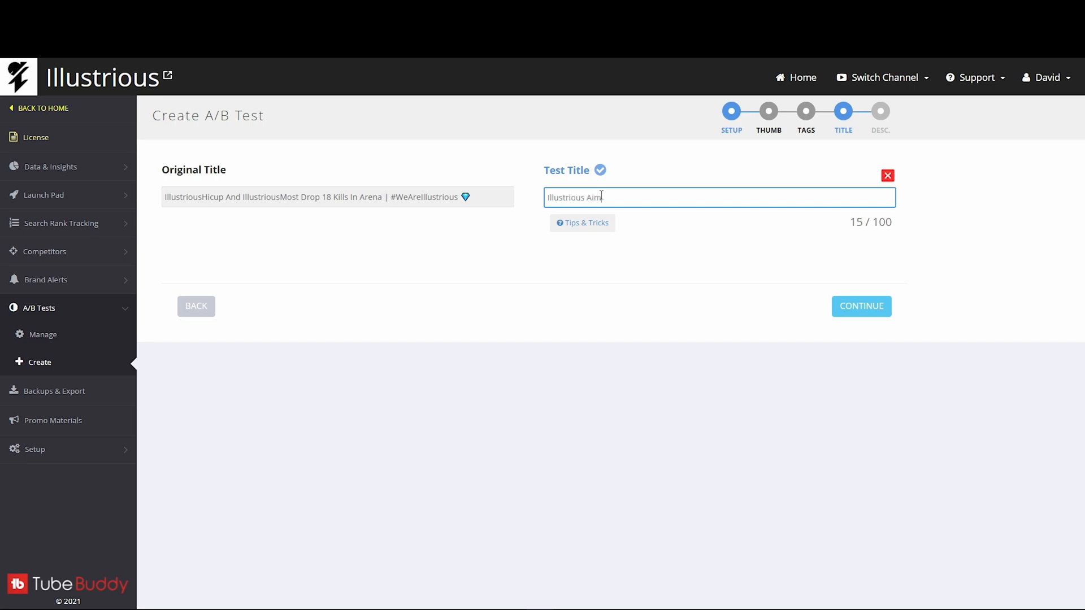
type("bot in Intense Cham")
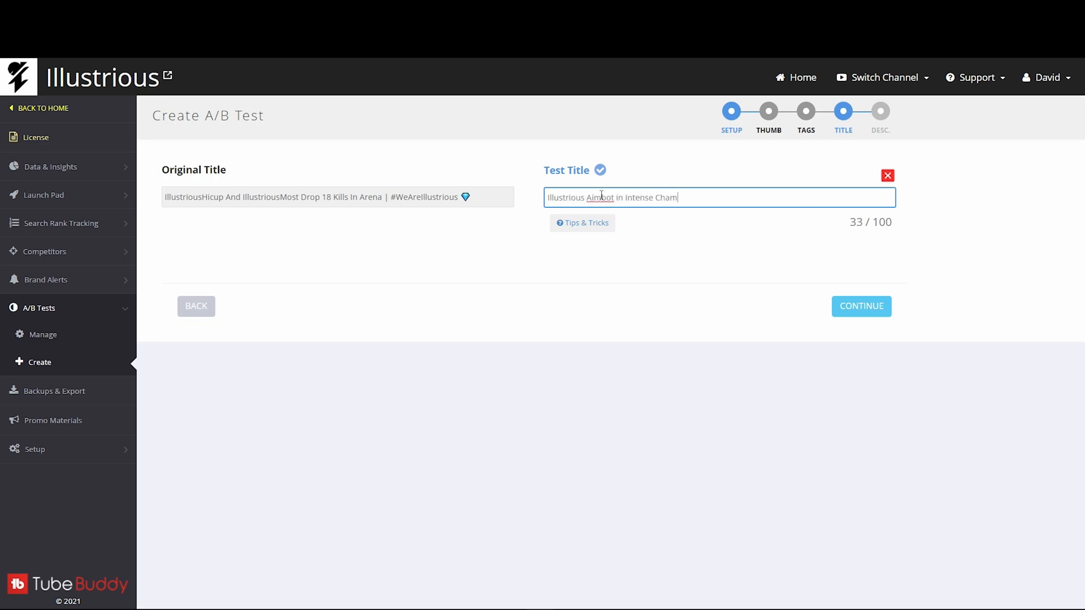
type("pion Arena")
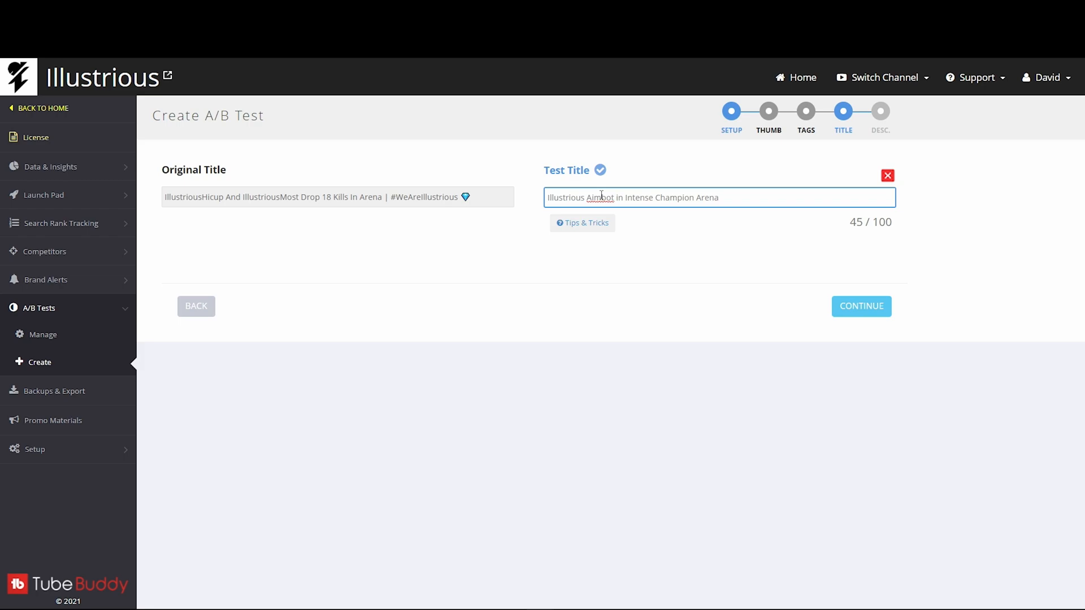
type("| #WeAreIllustrious0 💎")
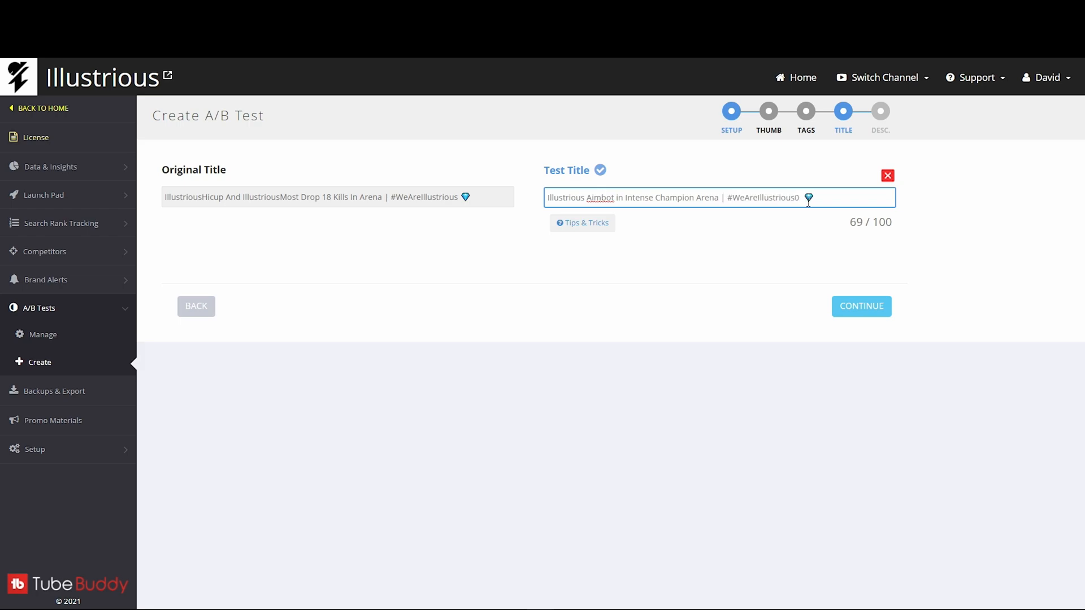
key("Backspace")
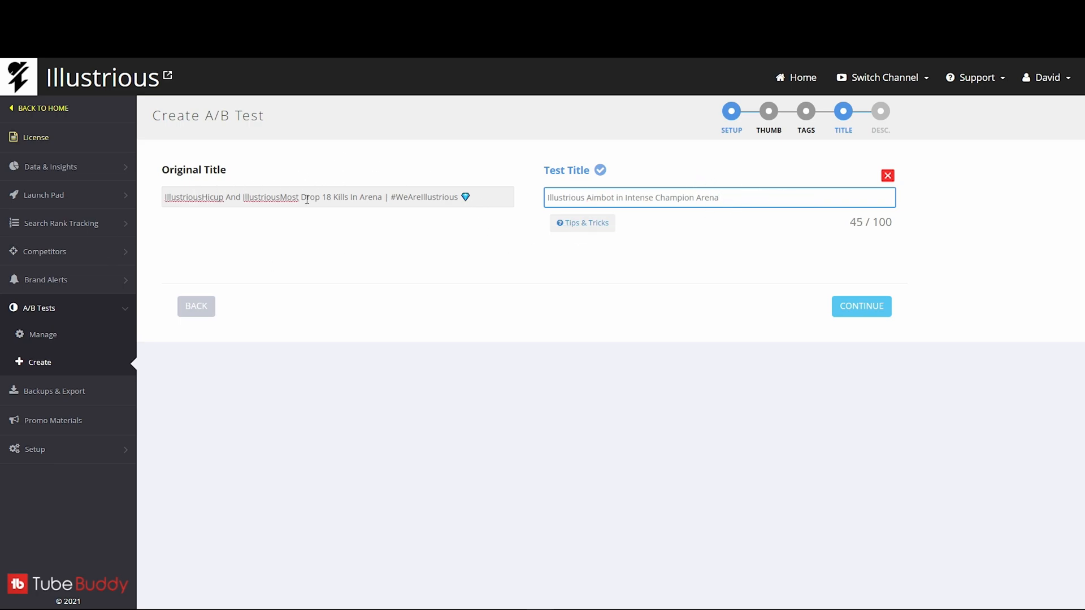
type("| #WeAreIllustrious 💎")
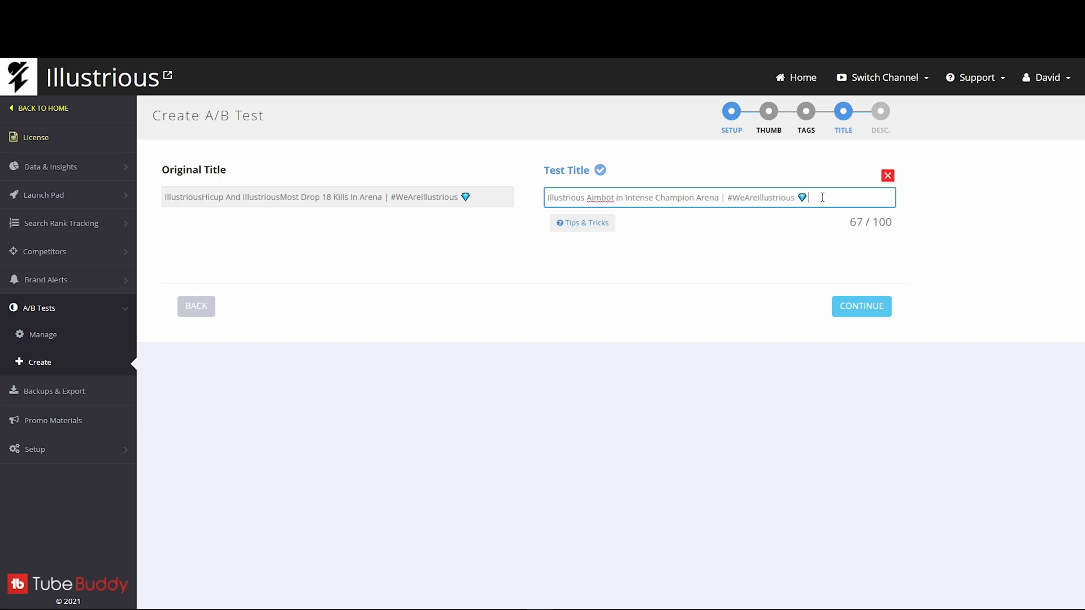
left_click_drag(806, 197, 720, 197)
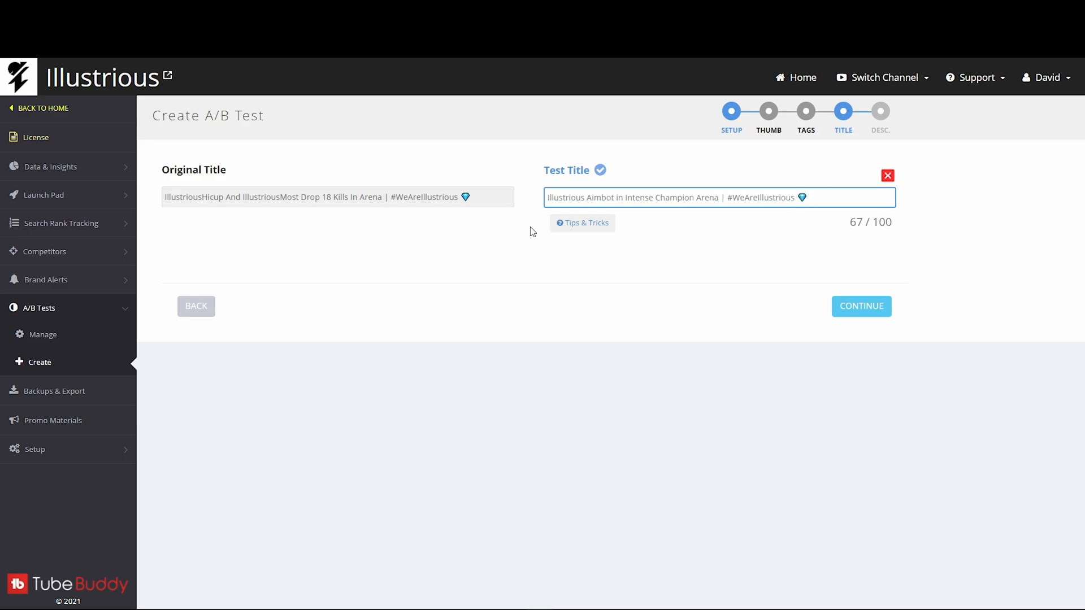
double_click(640, 197)
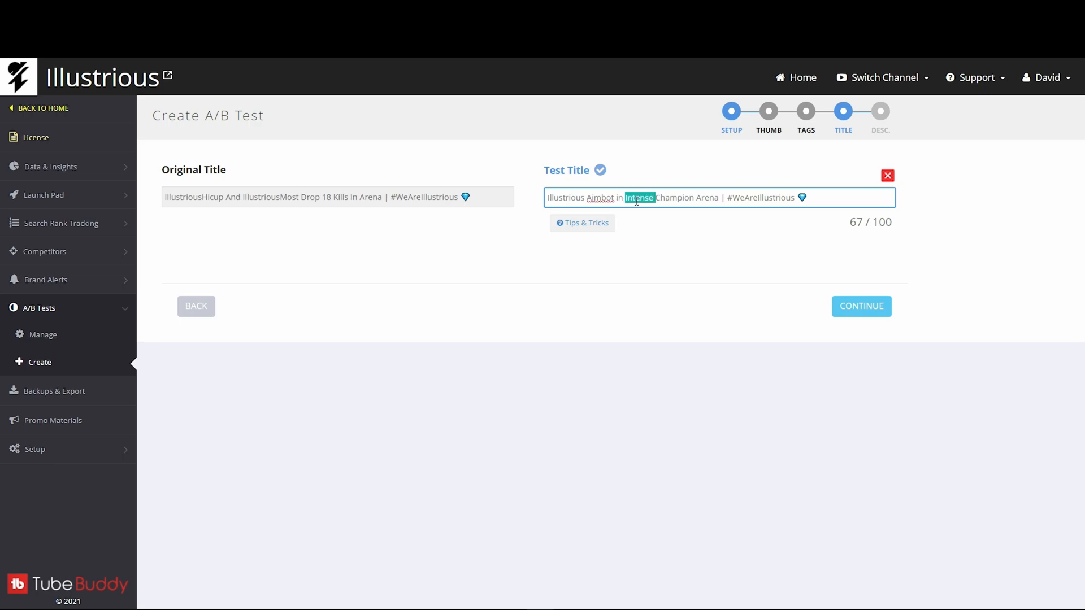
double_click(676, 198)
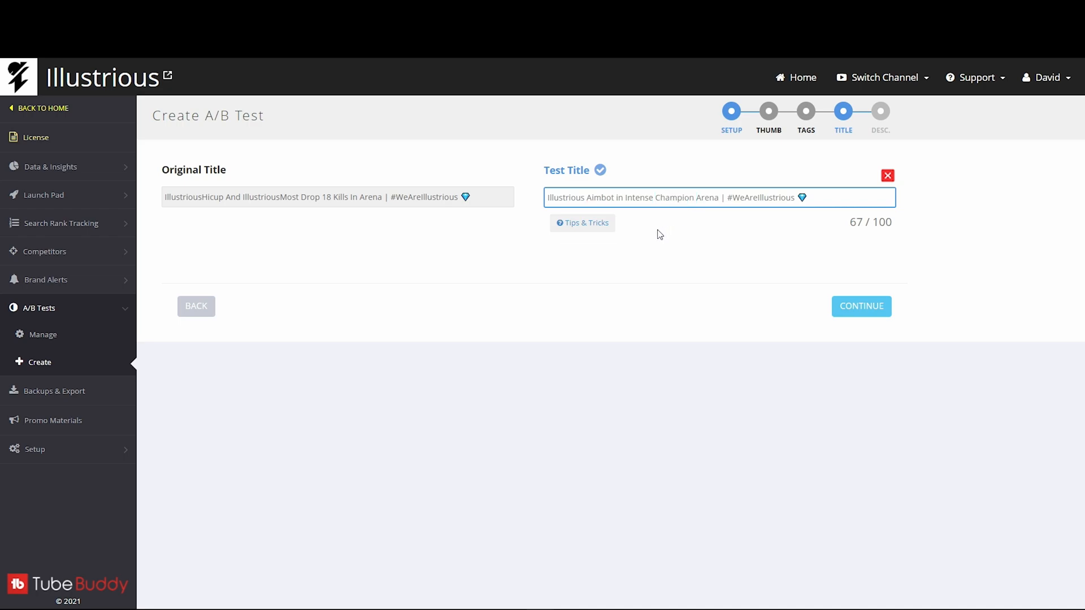
mouse_move(631, 244)
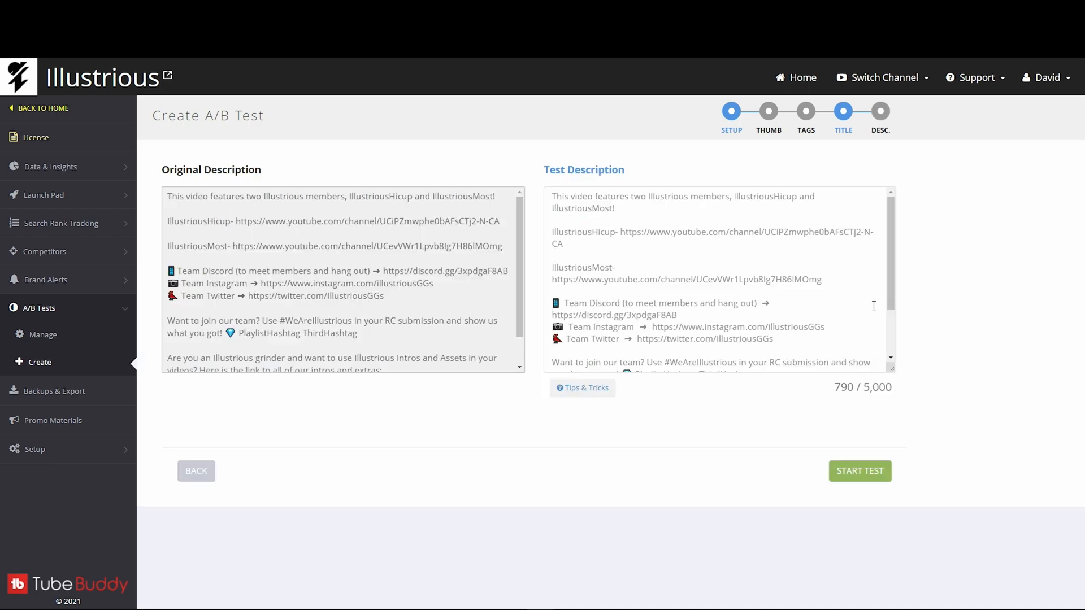
Keep the description as is, then start the test and confirm 'YES, Start the test!'
scroll("down", 3)
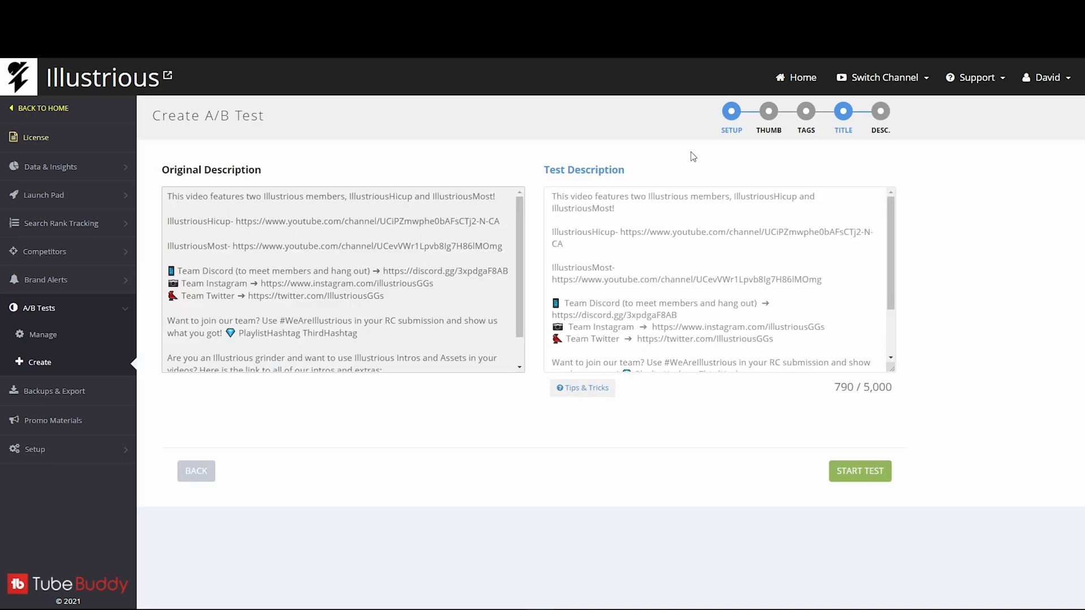
mouse_move(732, 119)
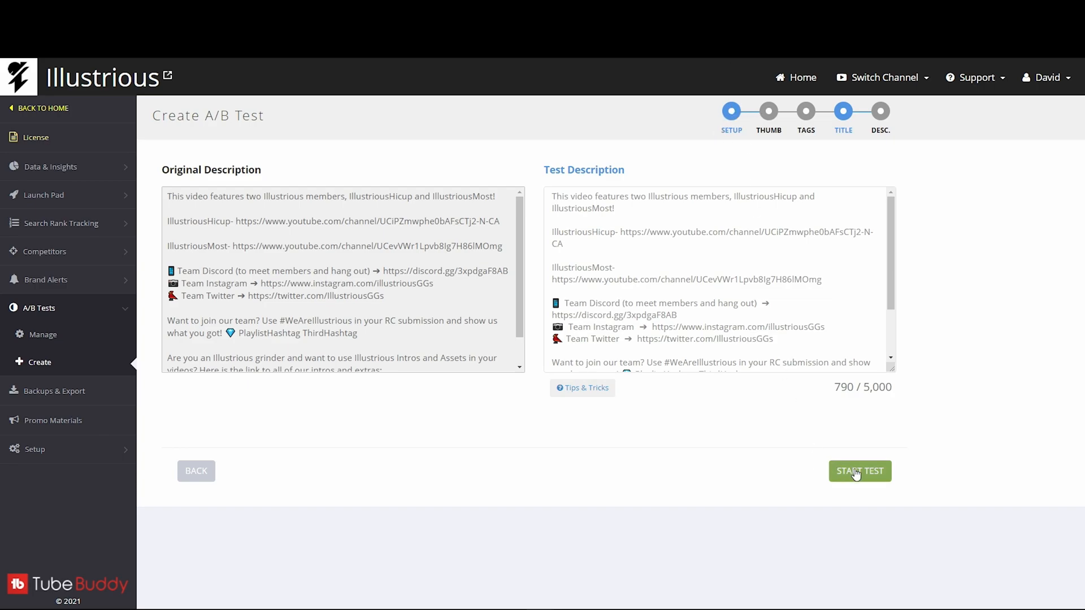
left_click(860, 472)
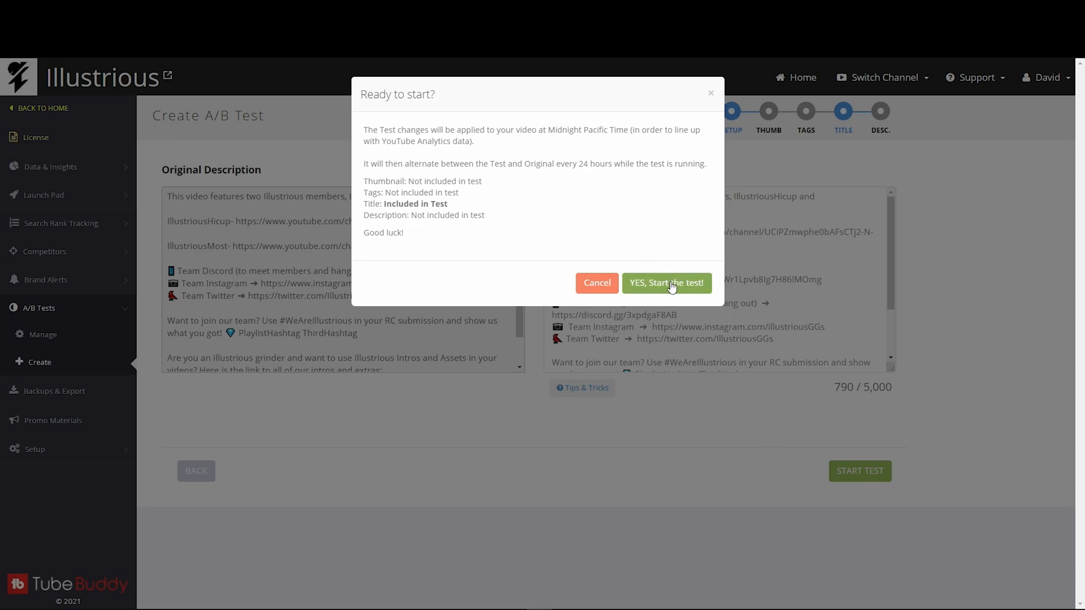
left_click(667, 283)
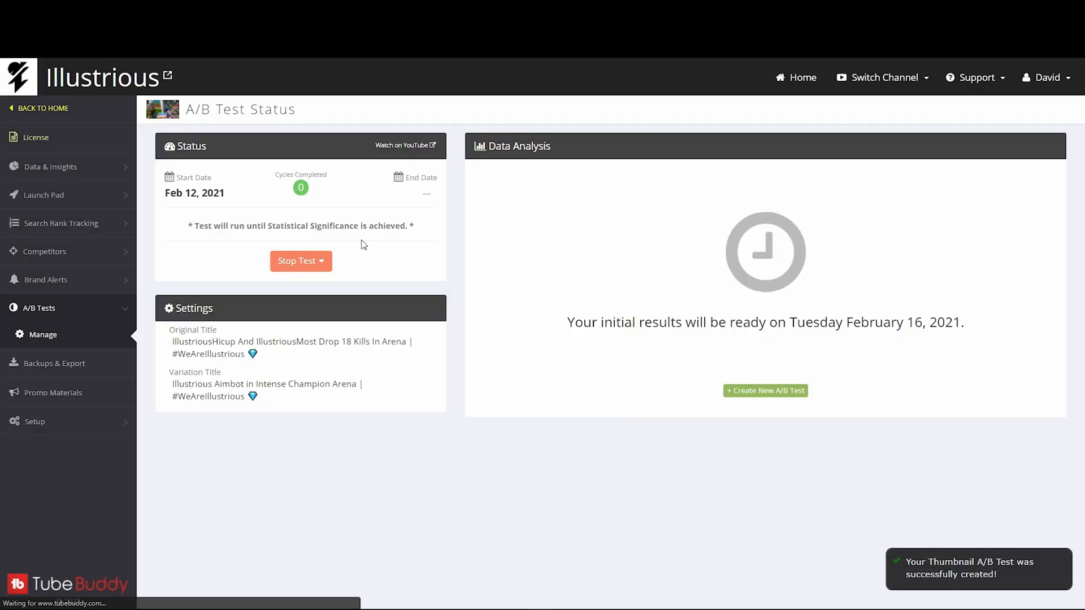
mouse_move(587, 144)
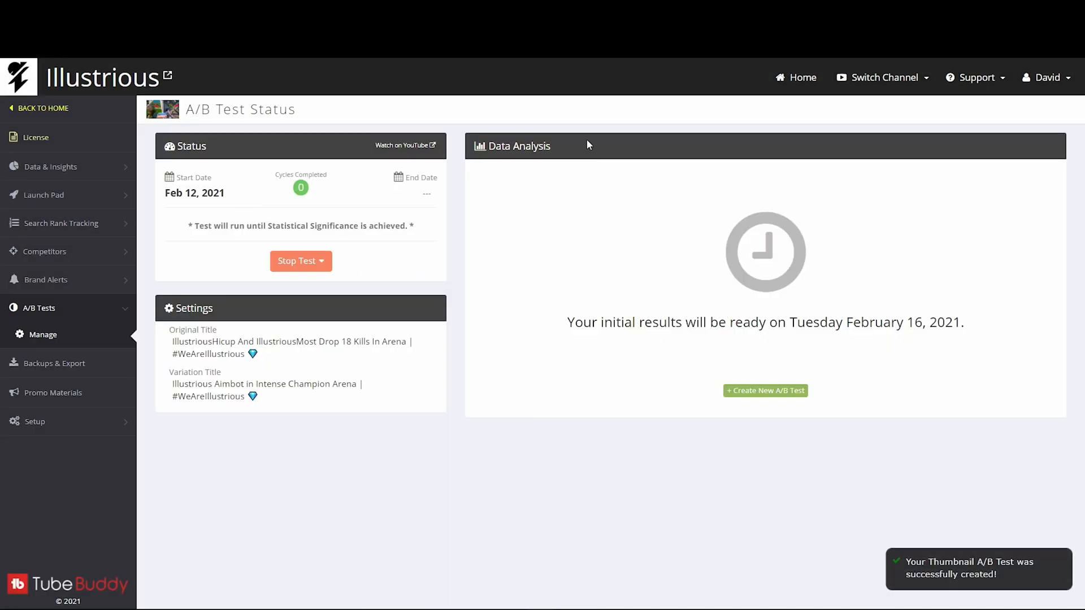
mouse_move(495, 221)
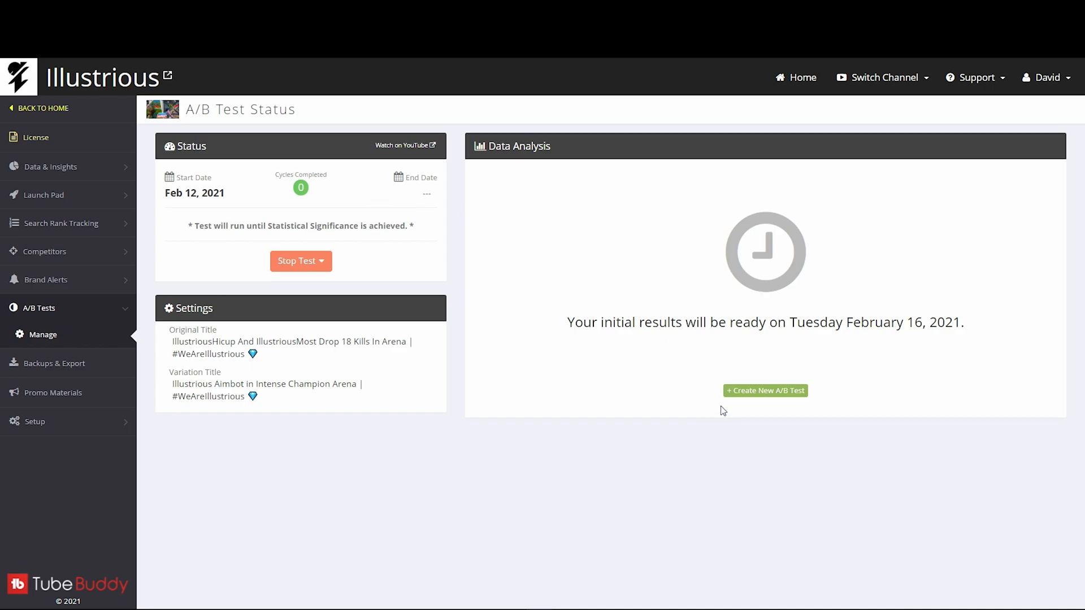
mouse_move(688, 386)
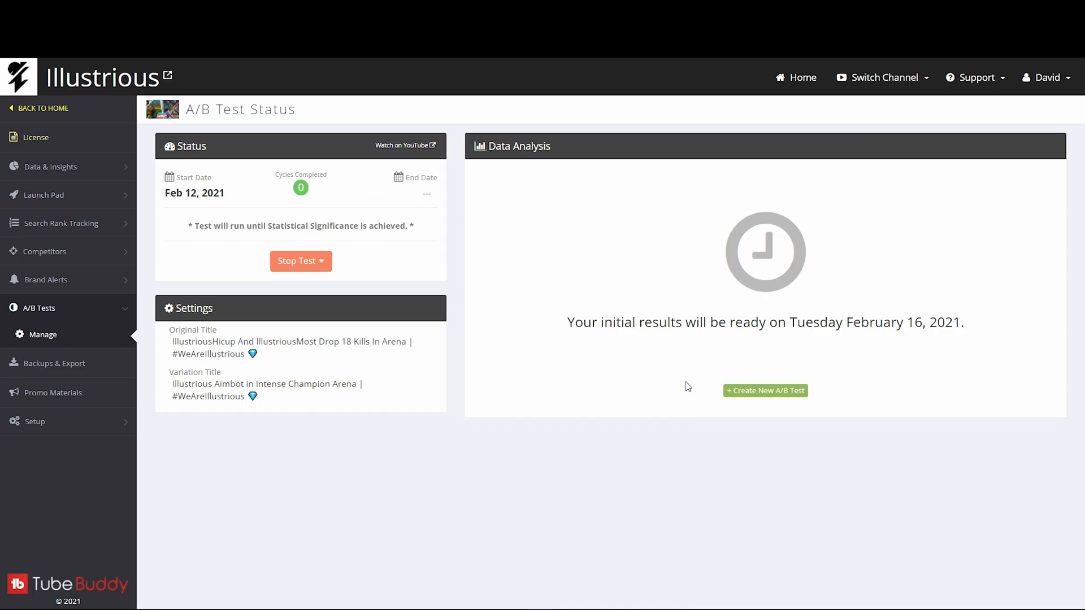
mouse_move(523, 78)
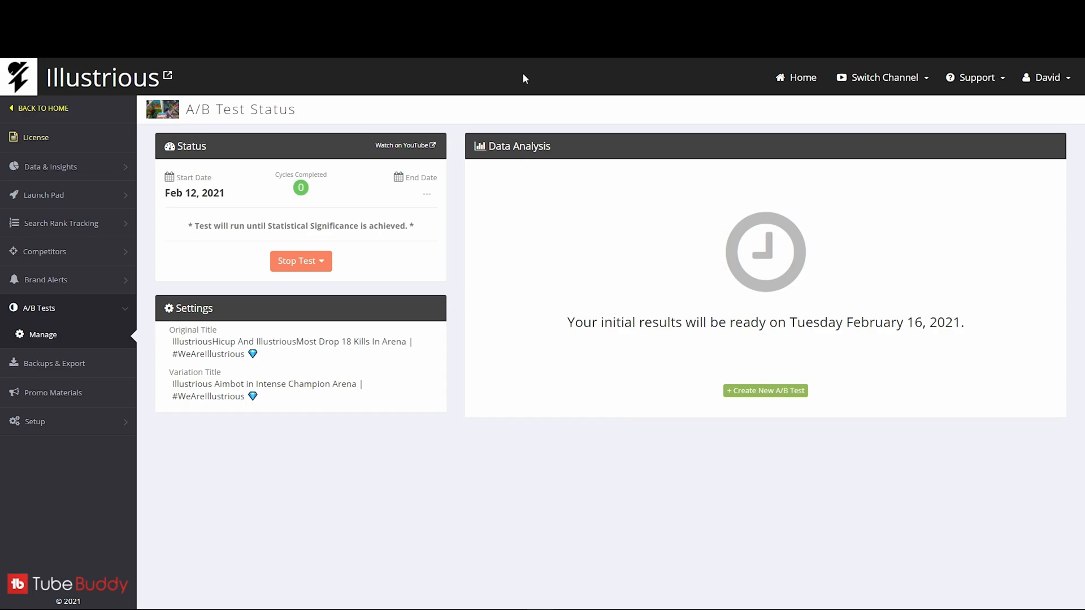